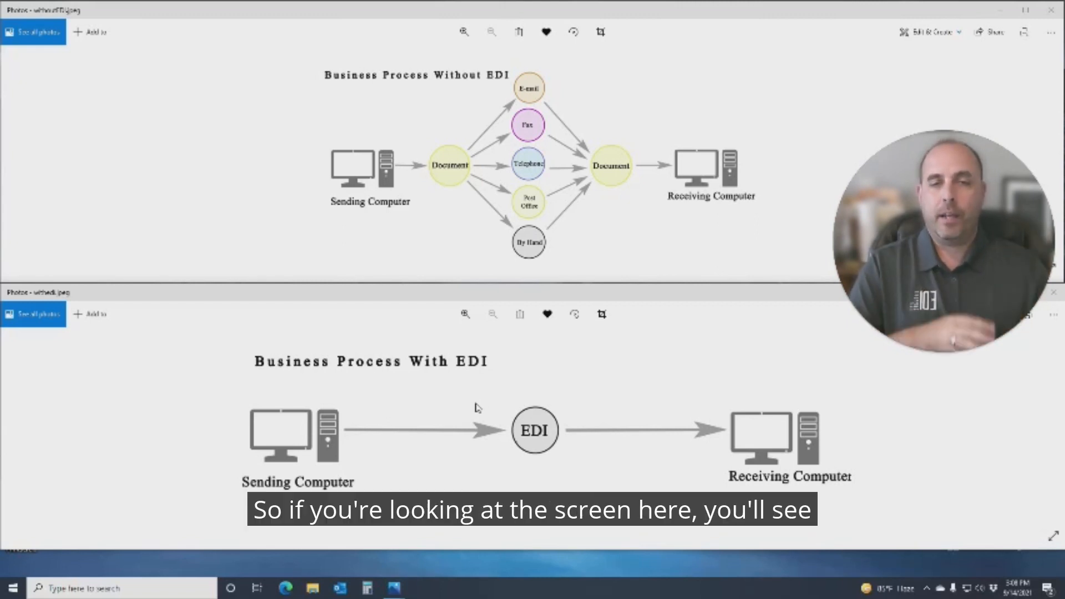
pyautogui.moveTo(480, 49)
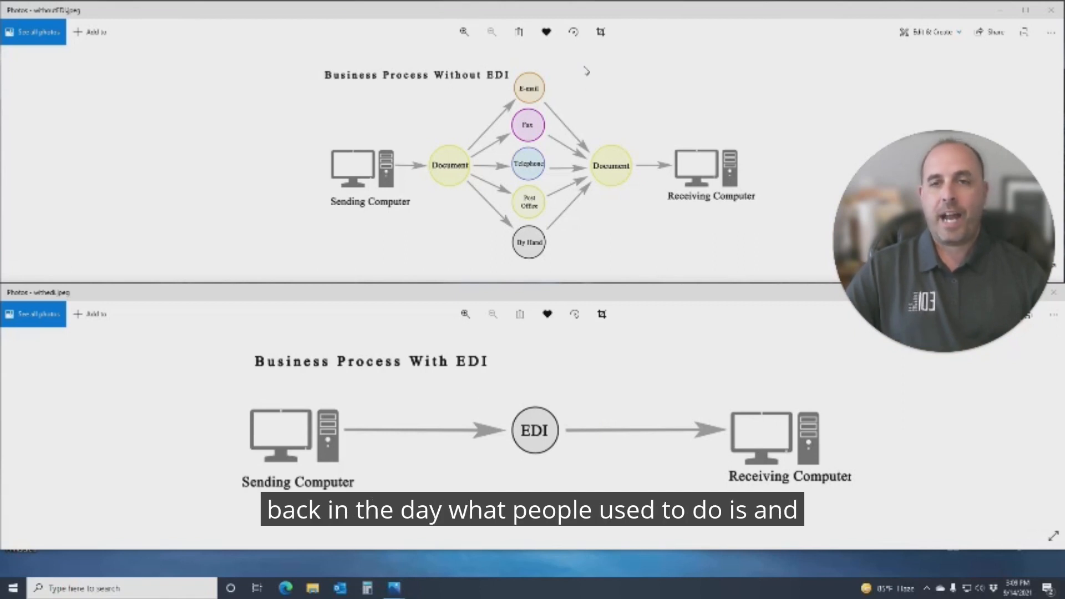
pyautogui.moveTo(644, 128)
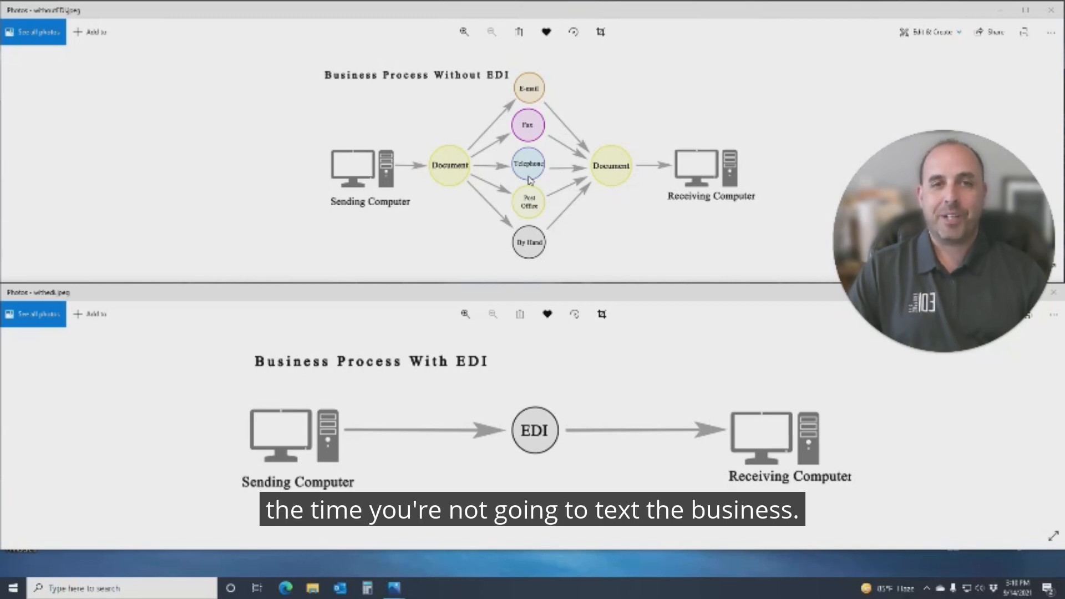
pyautogui.moveTo(543, 216)
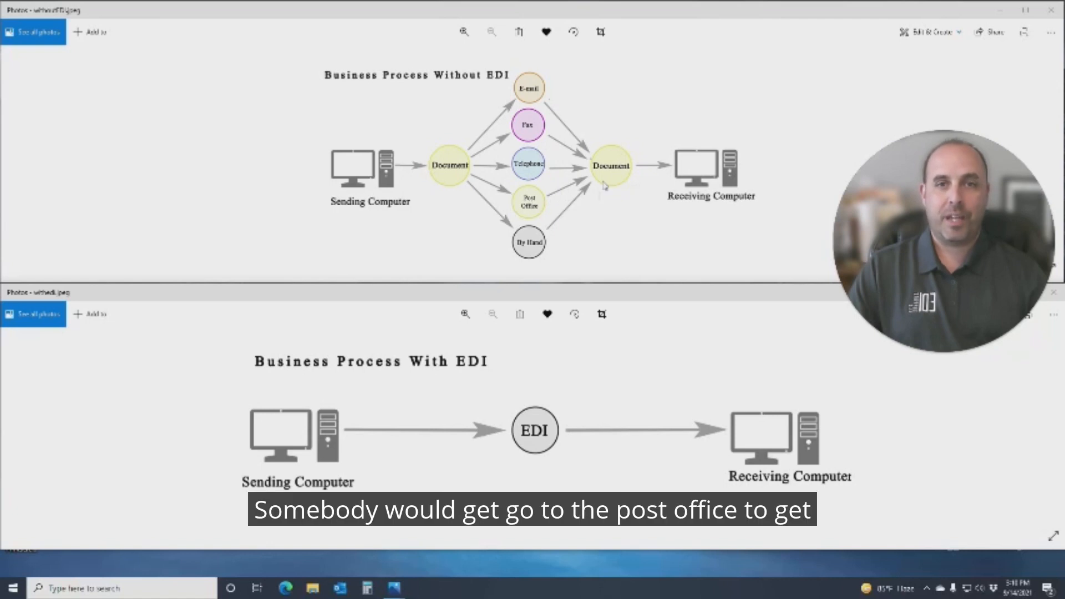
pyautogui.moveTo(530, 250)
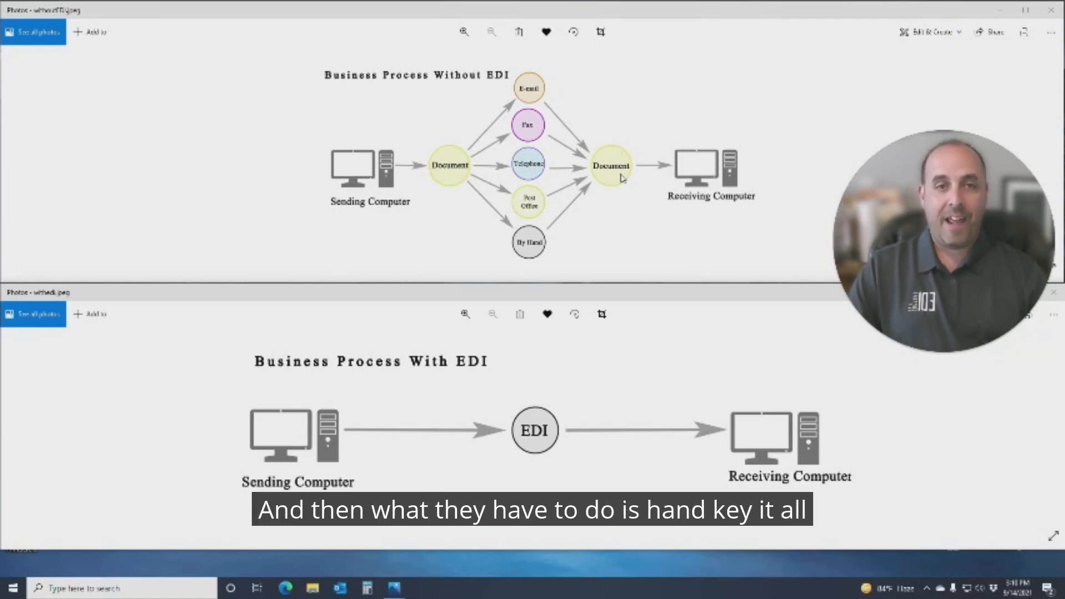
pyautogui.moveTo(623, 155)
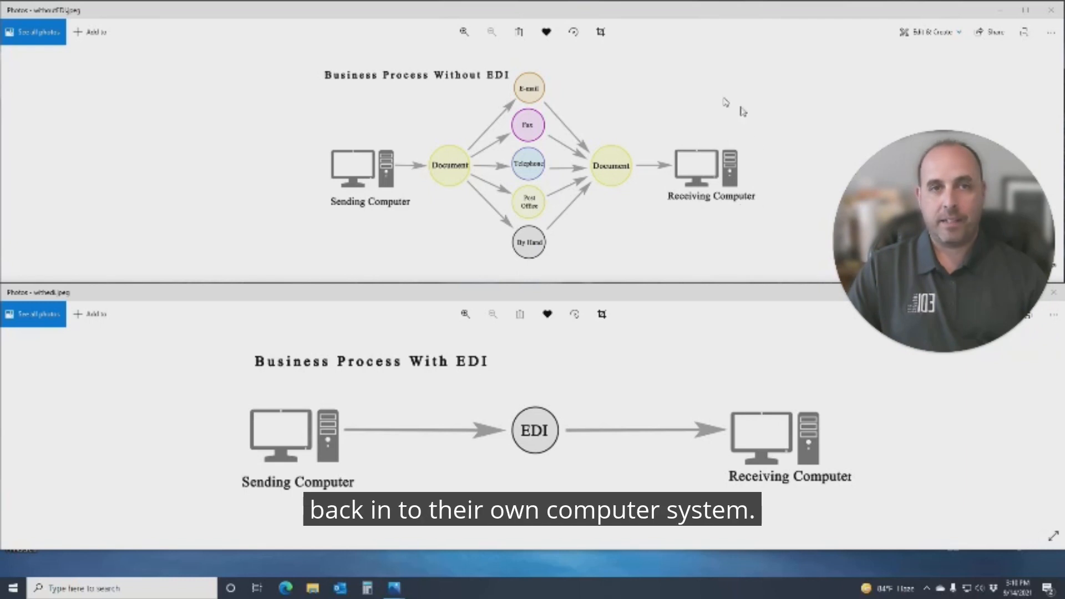
pyautogui.moveTo(709, 148)
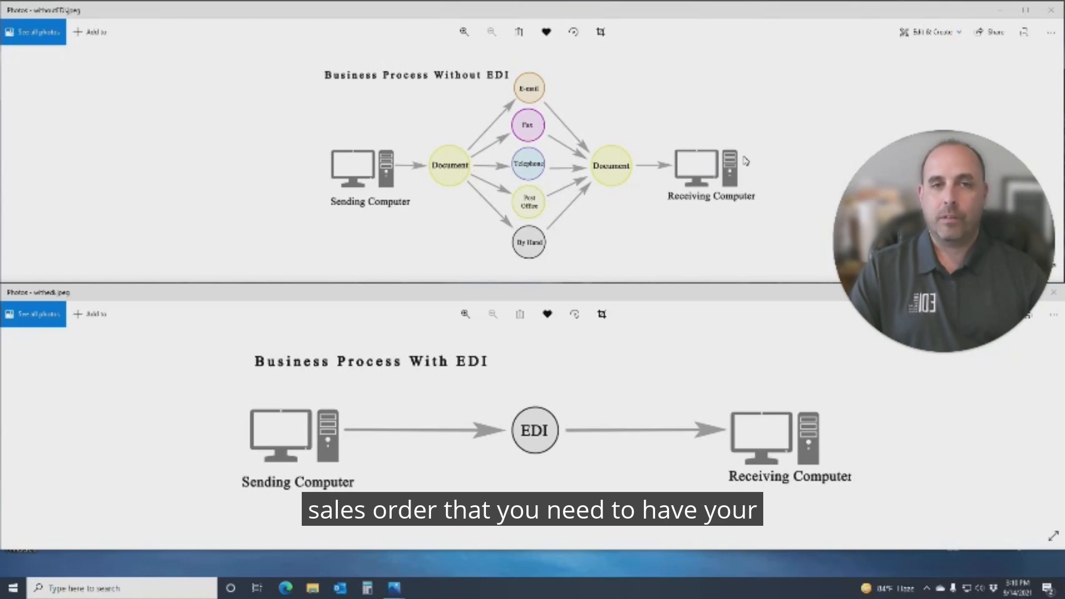
pyautogui.moveTo(696, 158)
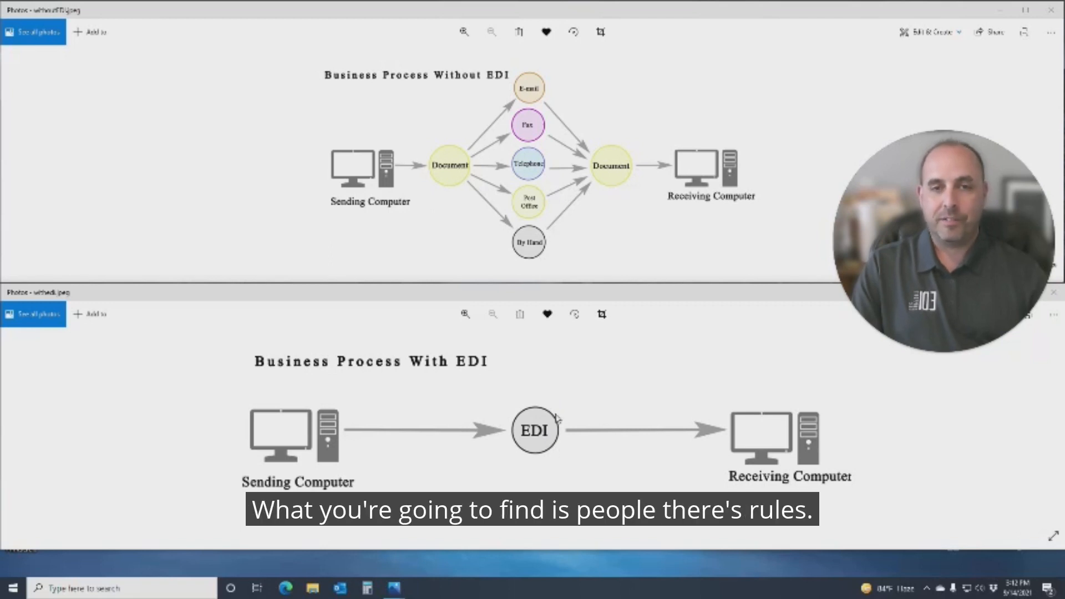
pyautogui.moveTo(557, 372)
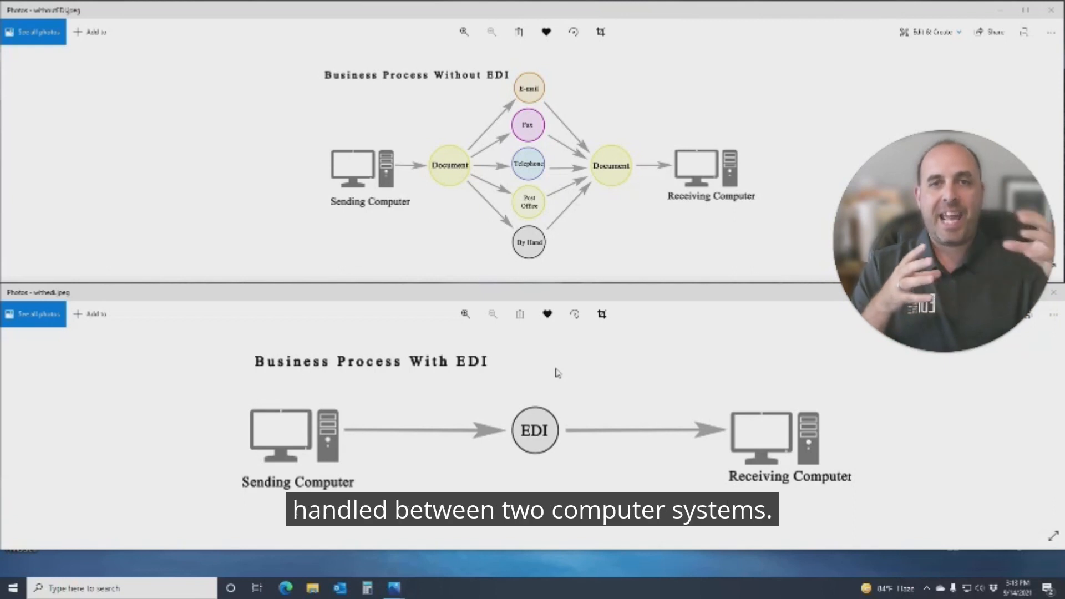
pyautogui.moveTo(423, 453)
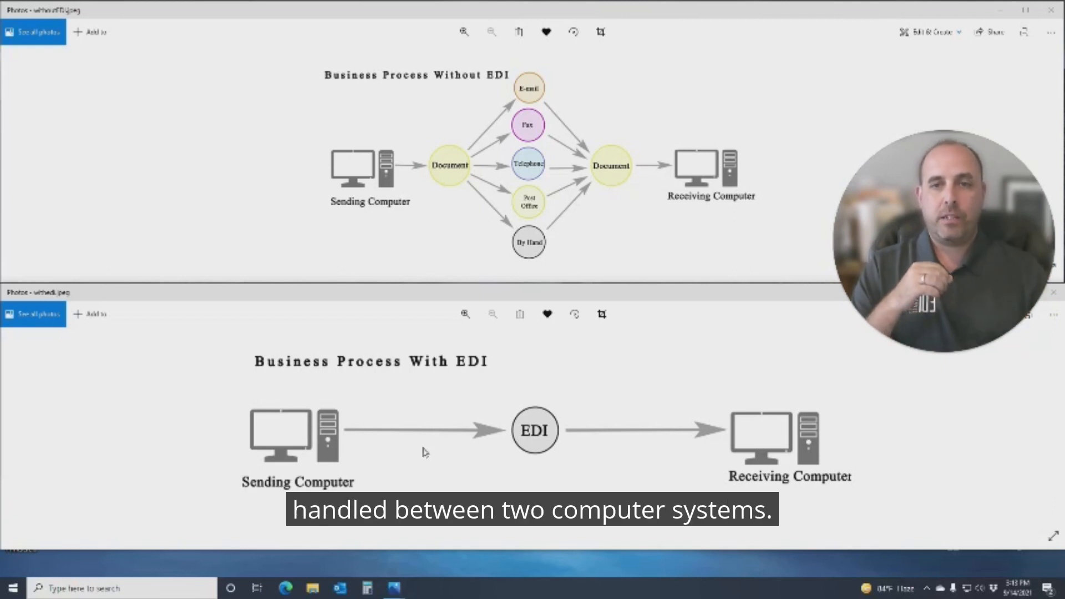